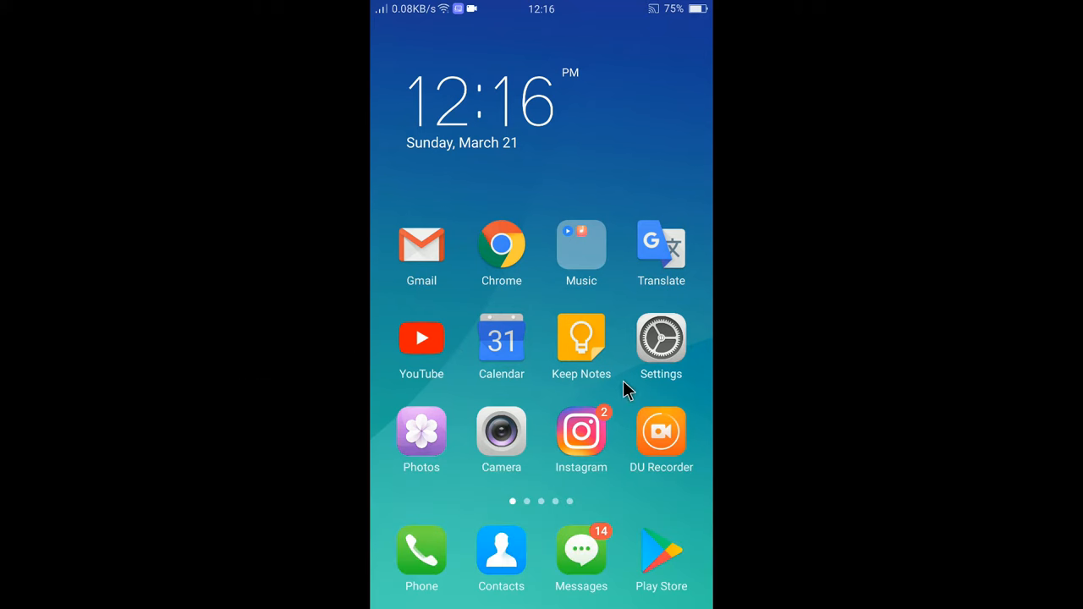
- Launch WhatsApp and reach its Settings screen through the More options menu
scroll(left, 3)
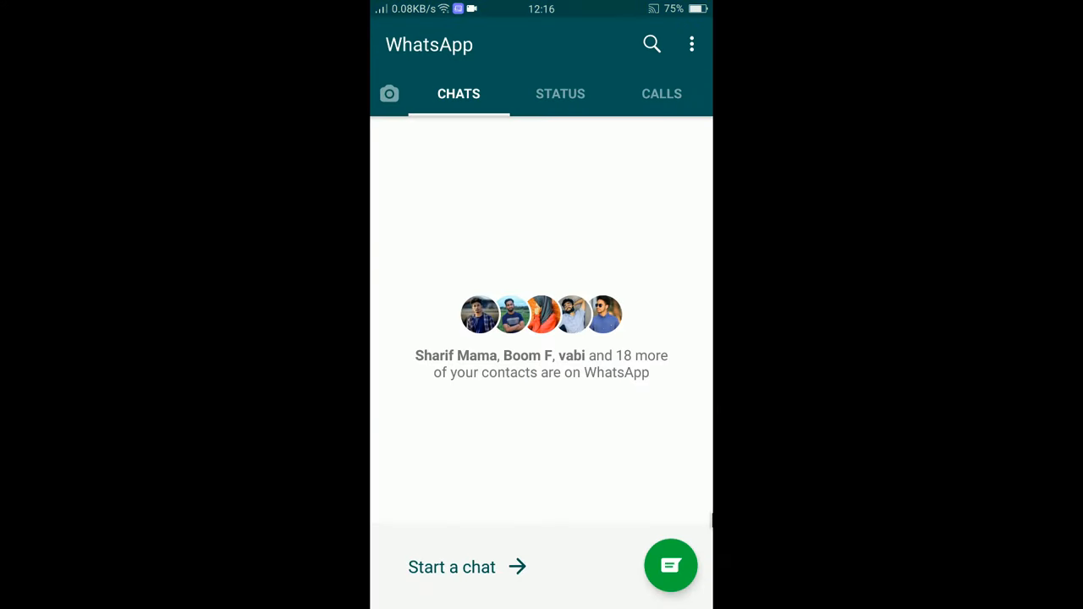
mouse_move(623, 161)
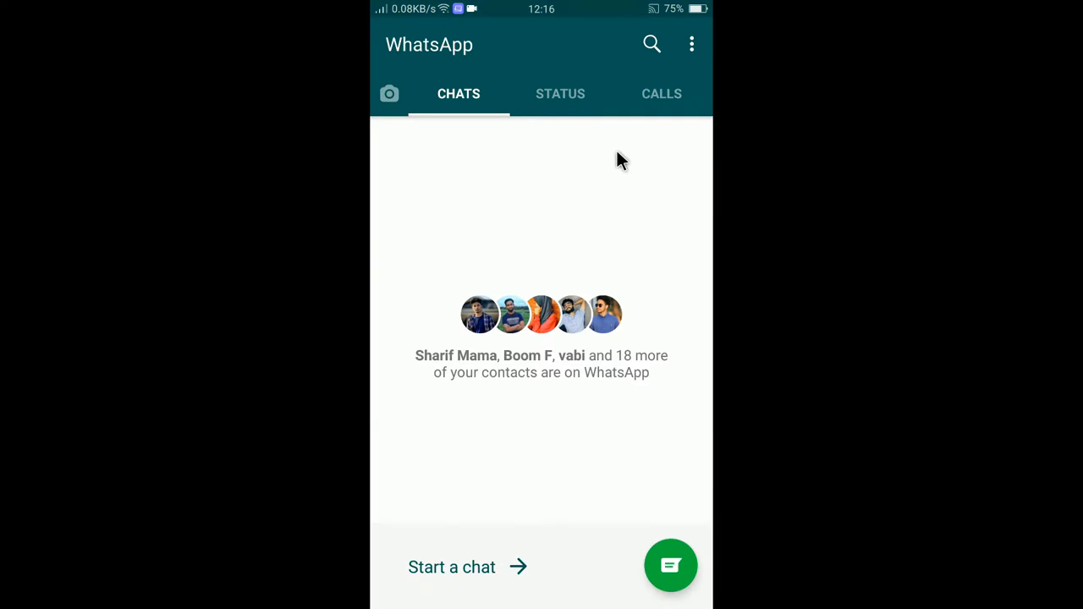
mouse_move(683, 53)
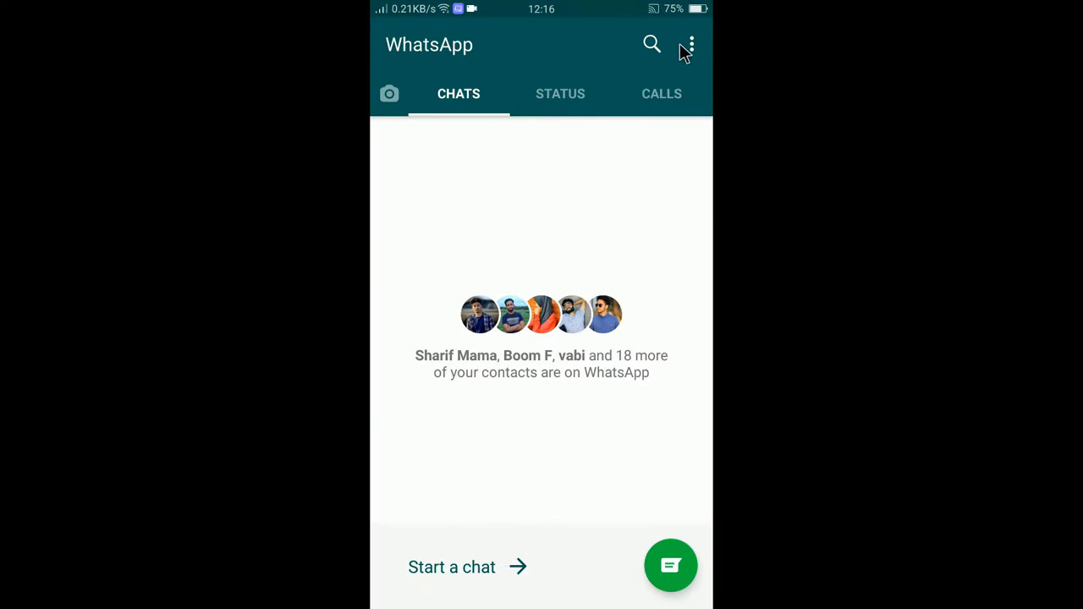
mouse_move(690, 44)
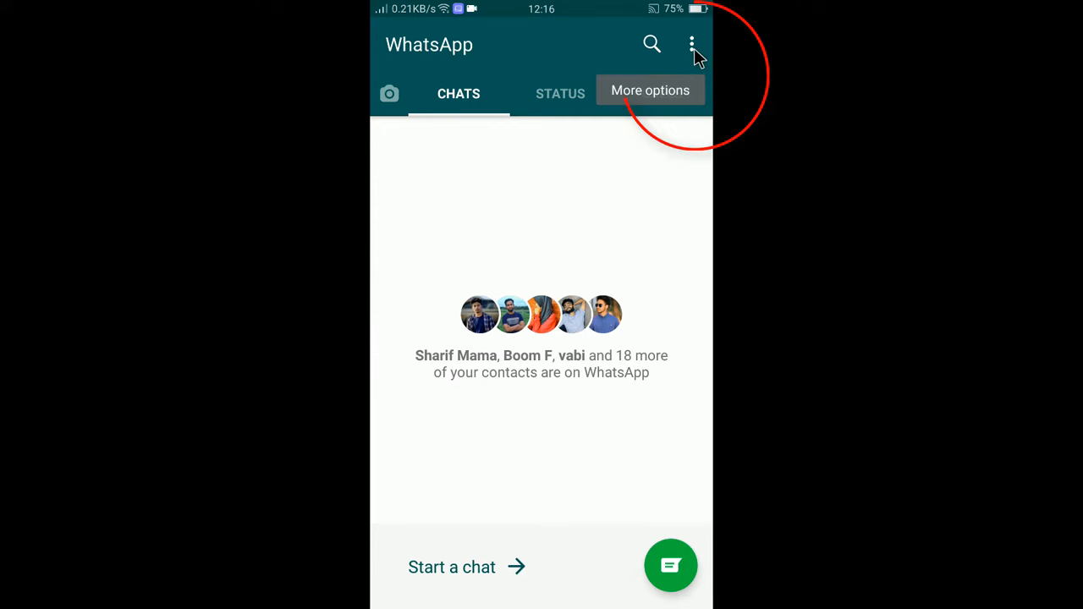
click(692, 44)
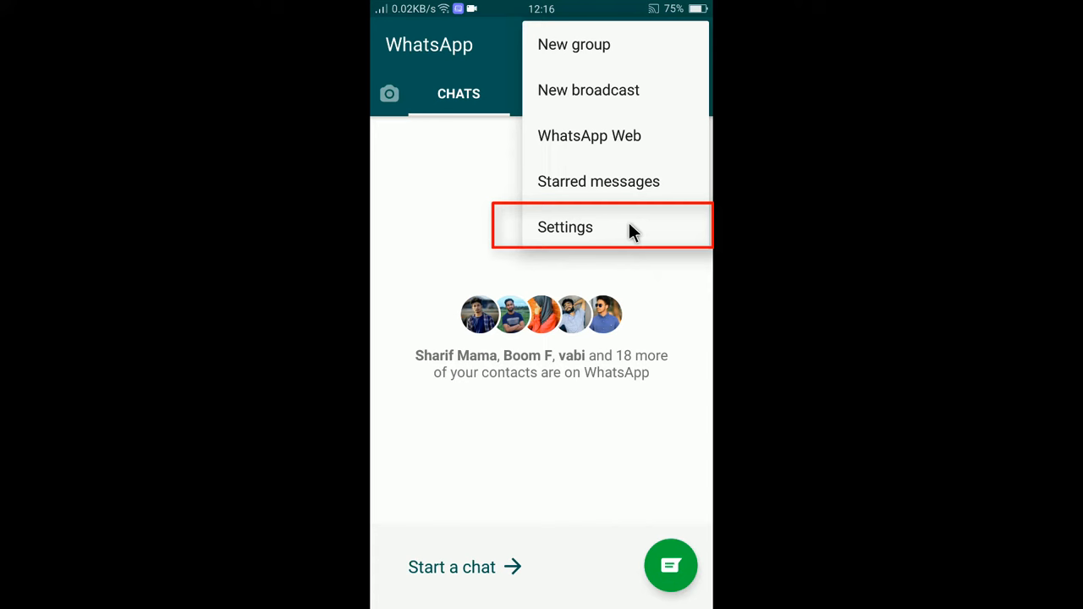
click(565, 227)
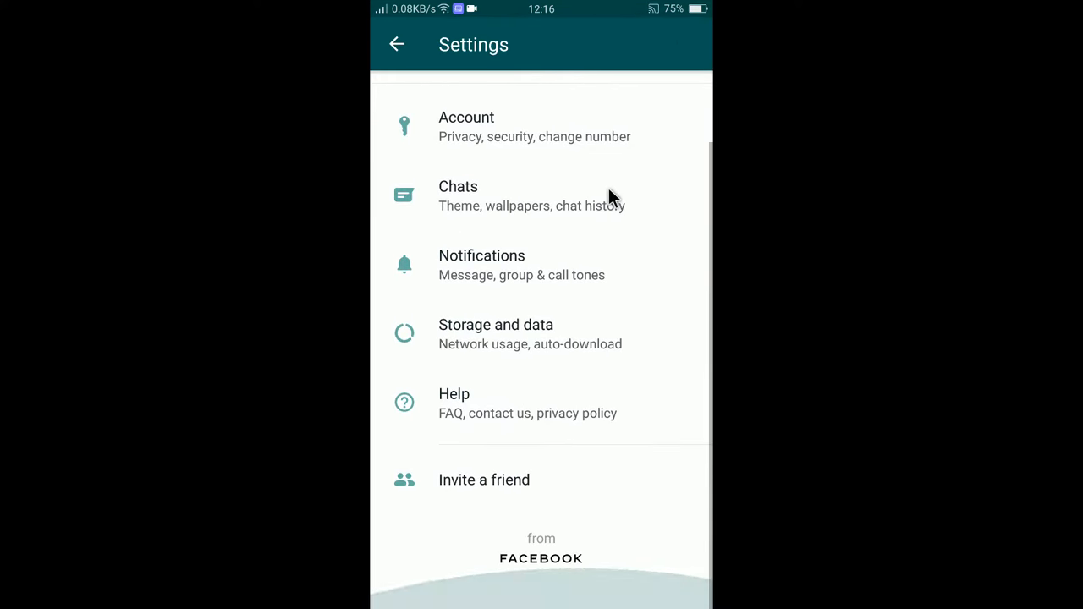
scroll(down, 3)
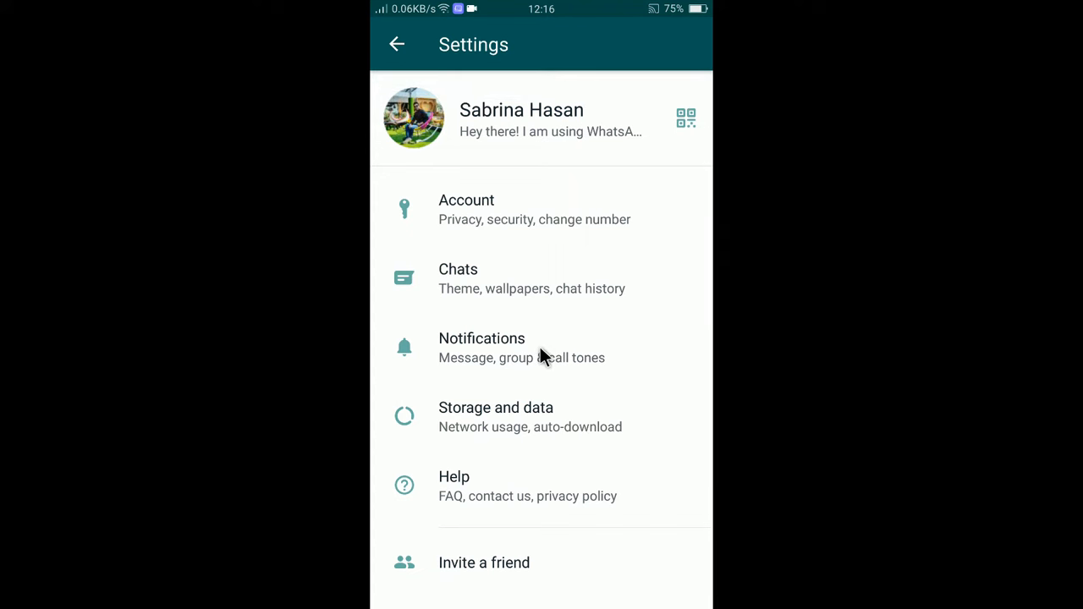
- Enter Notifications settings and scroll down to the Calls section's Ringtone entry
click(541, 349)
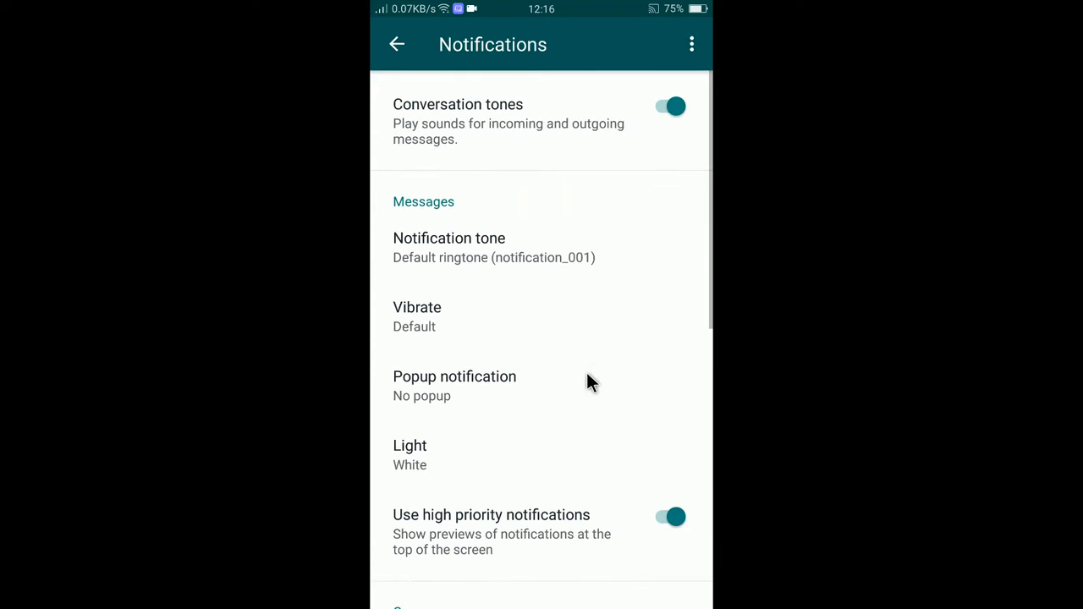
mouse_move(499, 330)
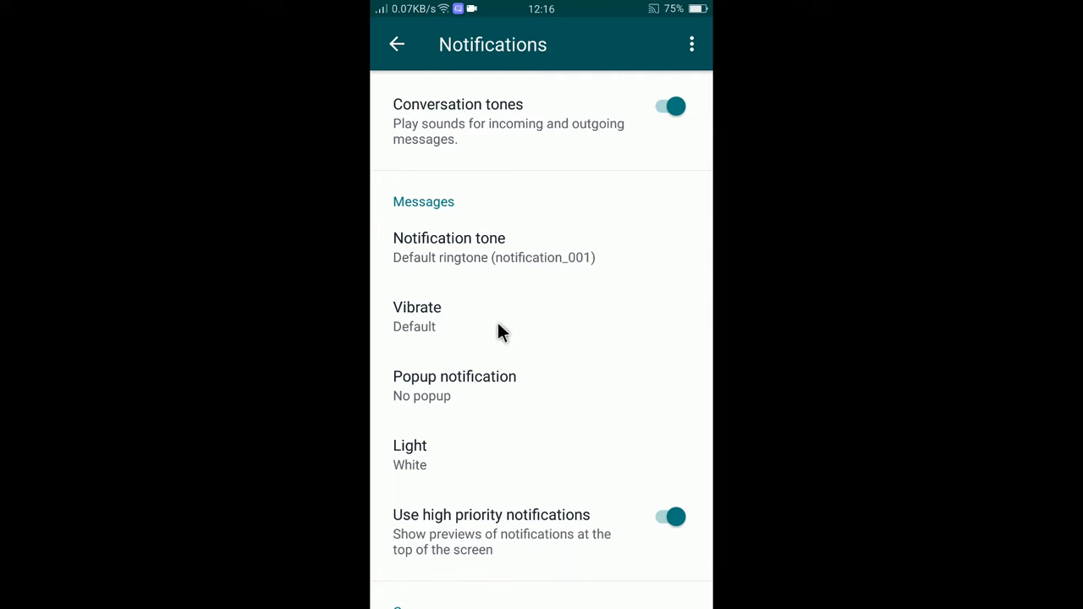
mouse_move(487, 315)
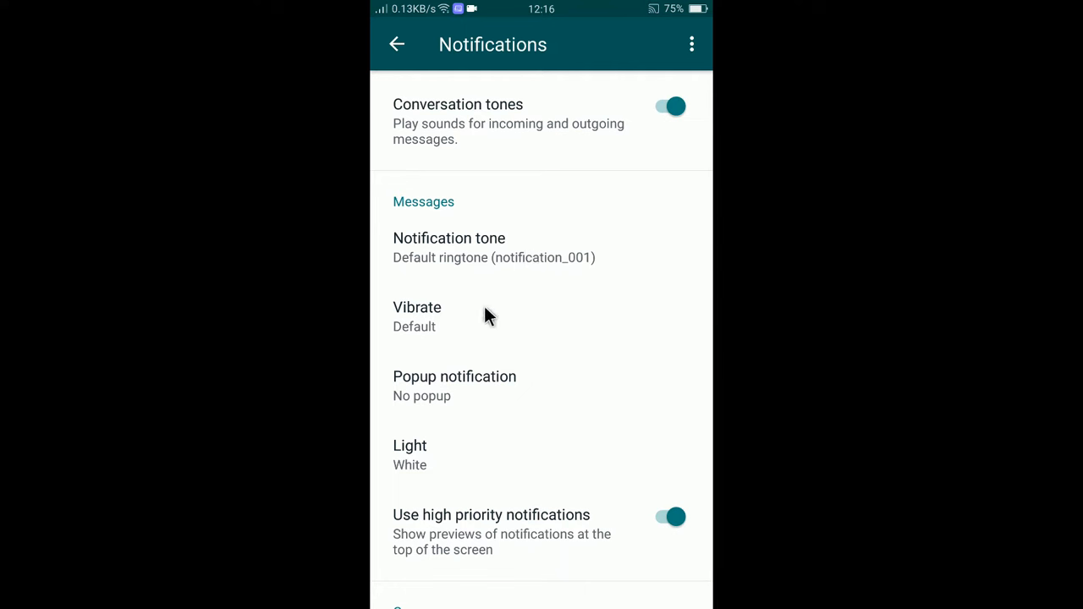
mouse_move(521, 523)
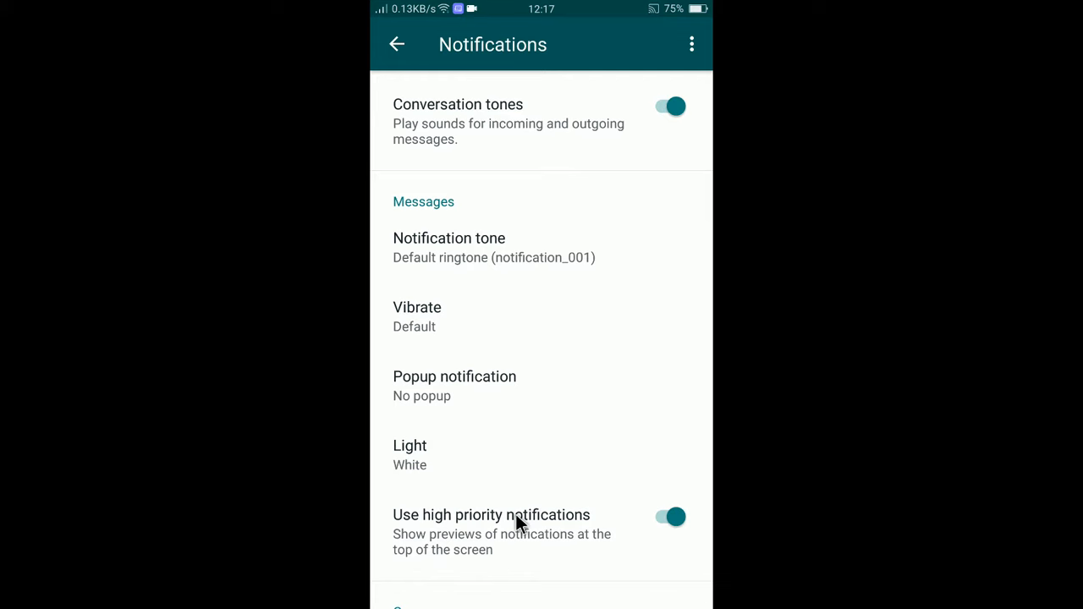
scroll(down, 3)
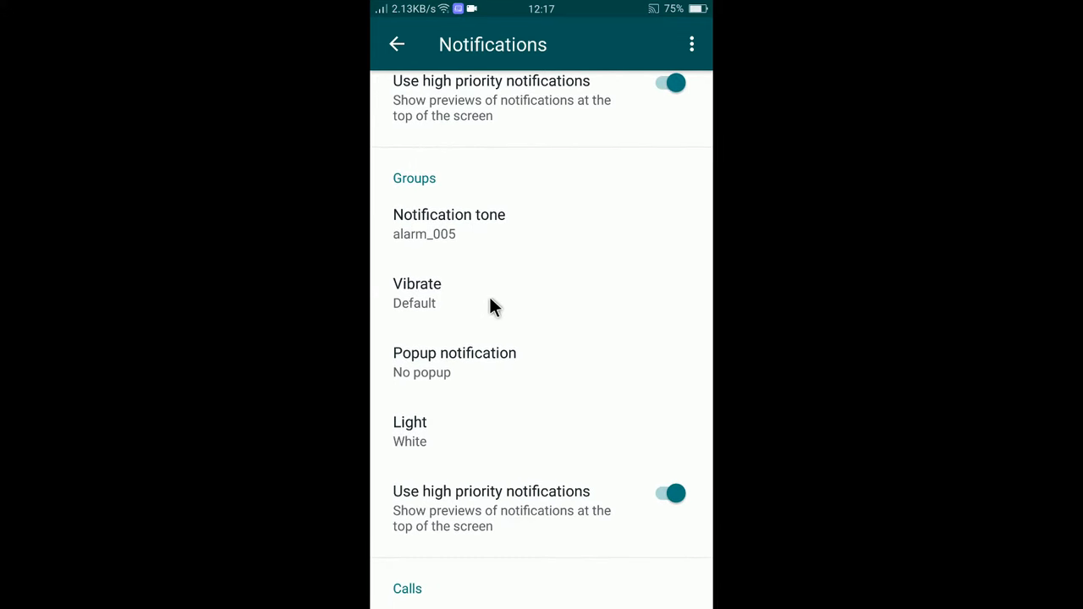
scroll(down, 3)
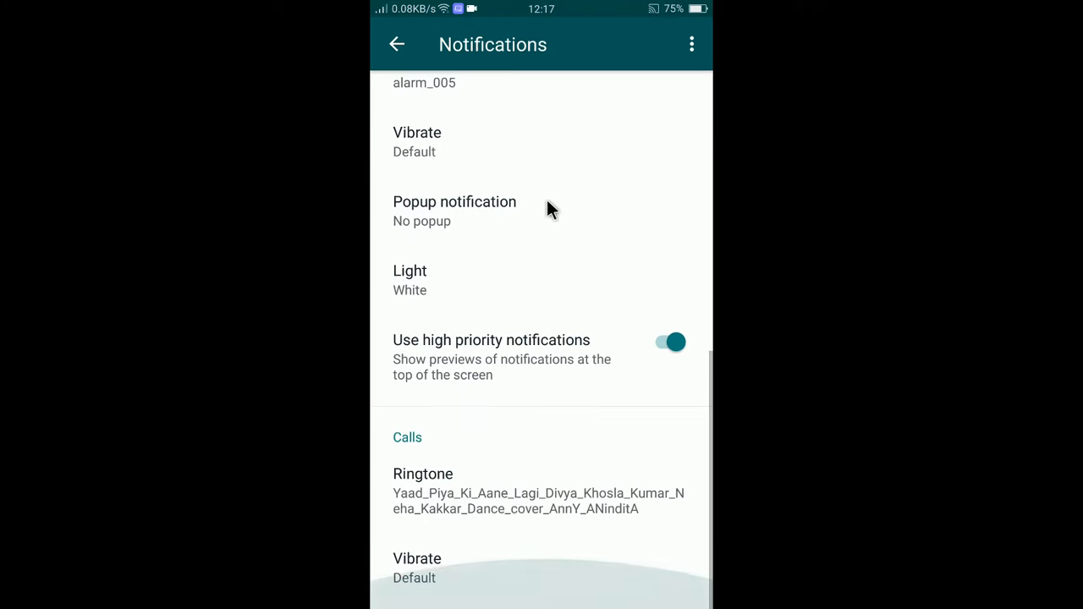
mouse_move(550, 237)
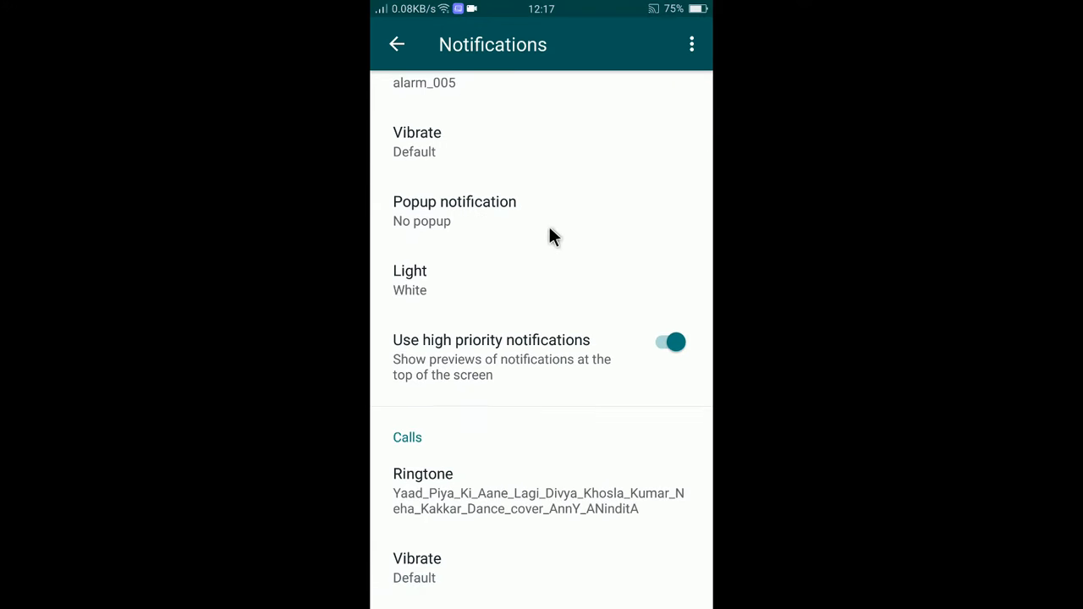
mouse_move(494, 499)
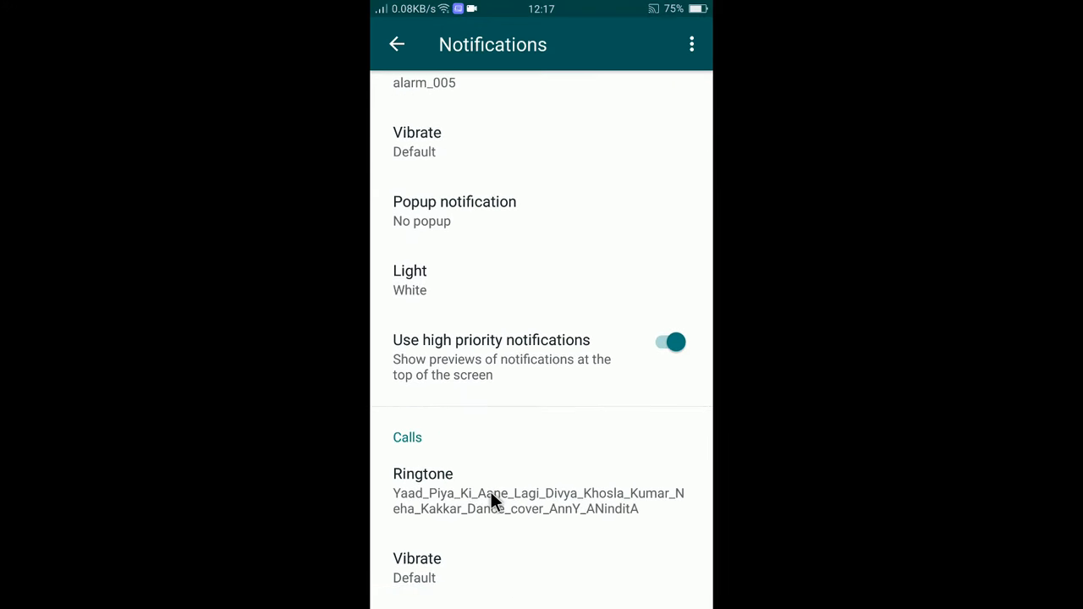
mouse_move(426, 450)
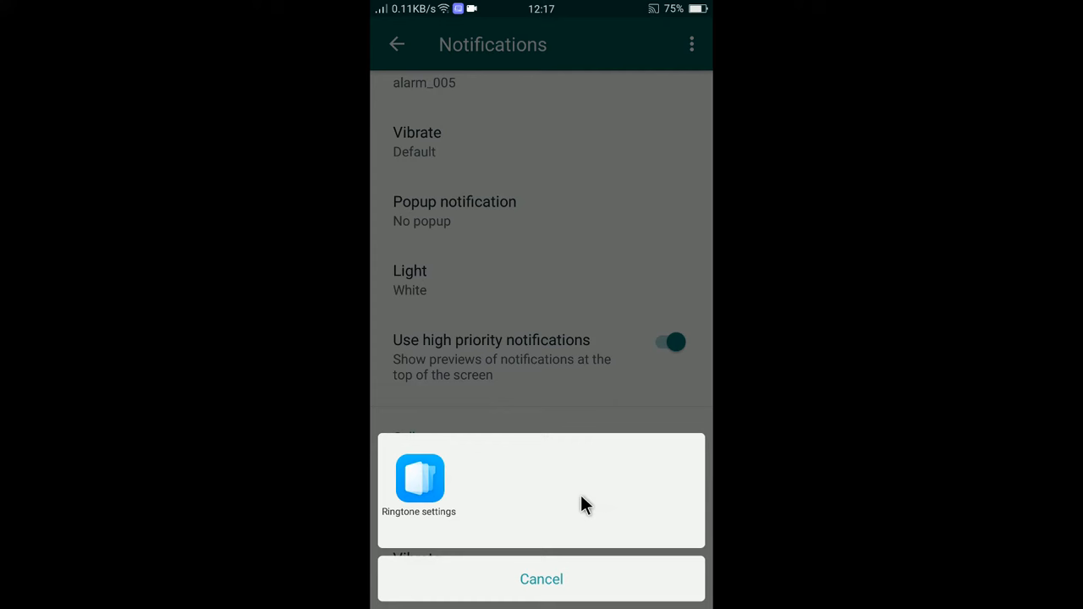
mouse_move(427, 490)
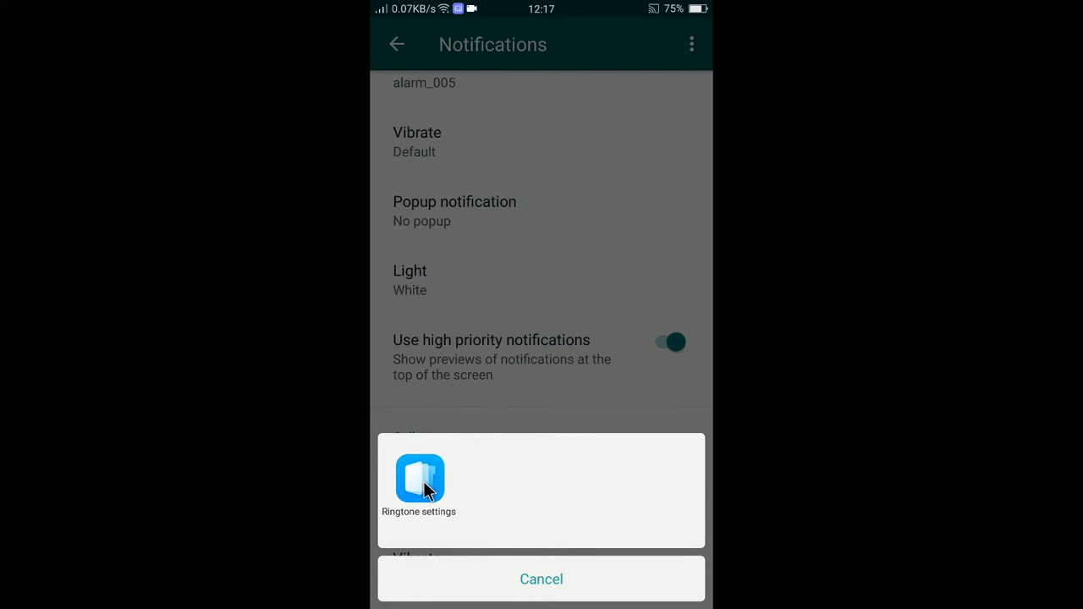
- Use the phone's Ringtone settings picker, try the Landscapes and Jokes tones, then list custom From Files tones
click(420, 477)
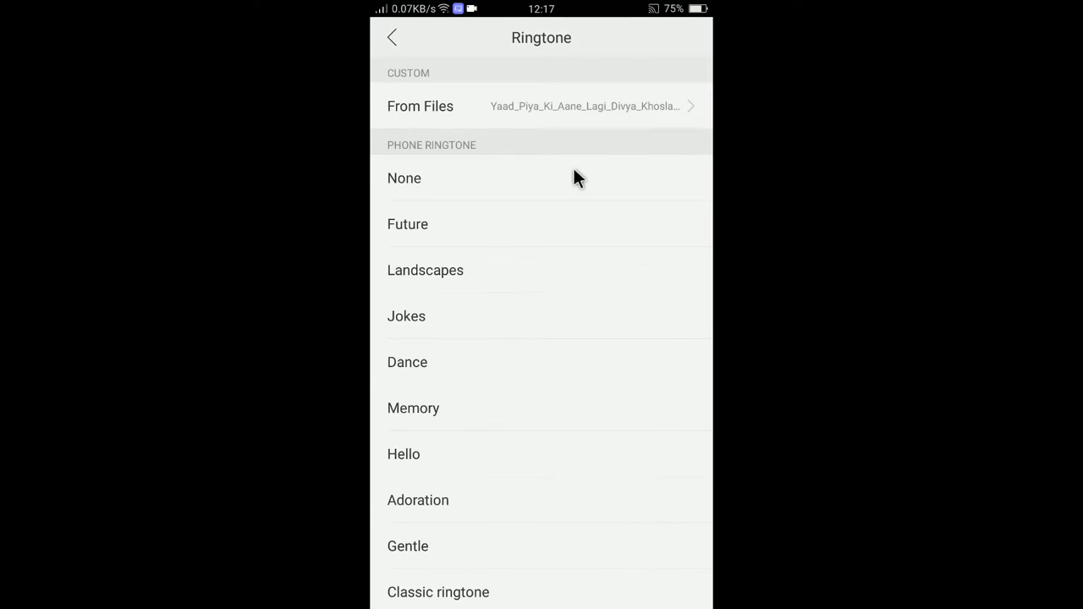
mouse_move(524, 235)
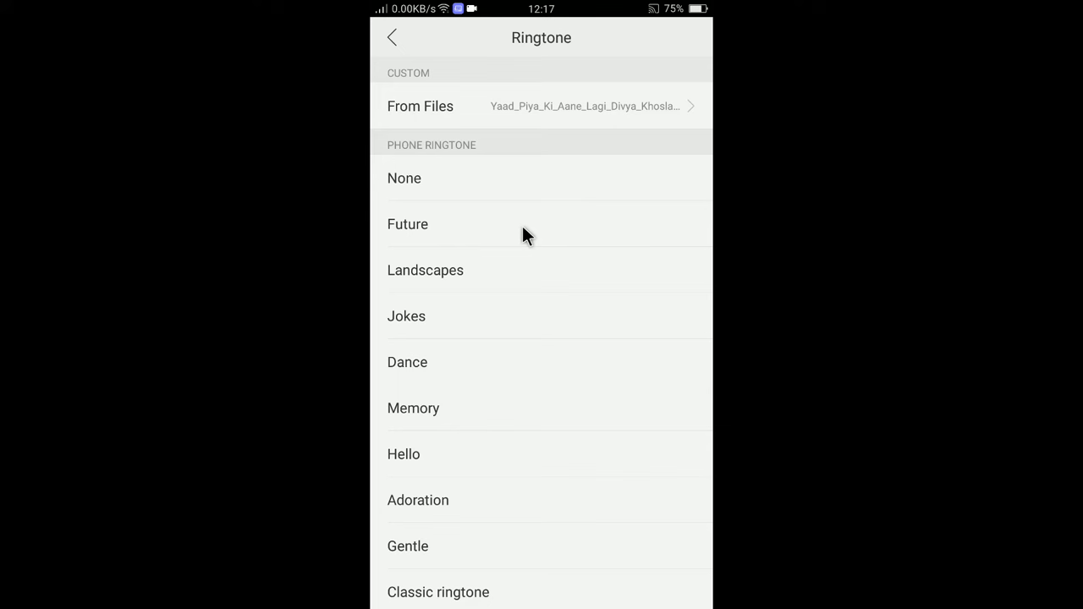
click(424, 270)
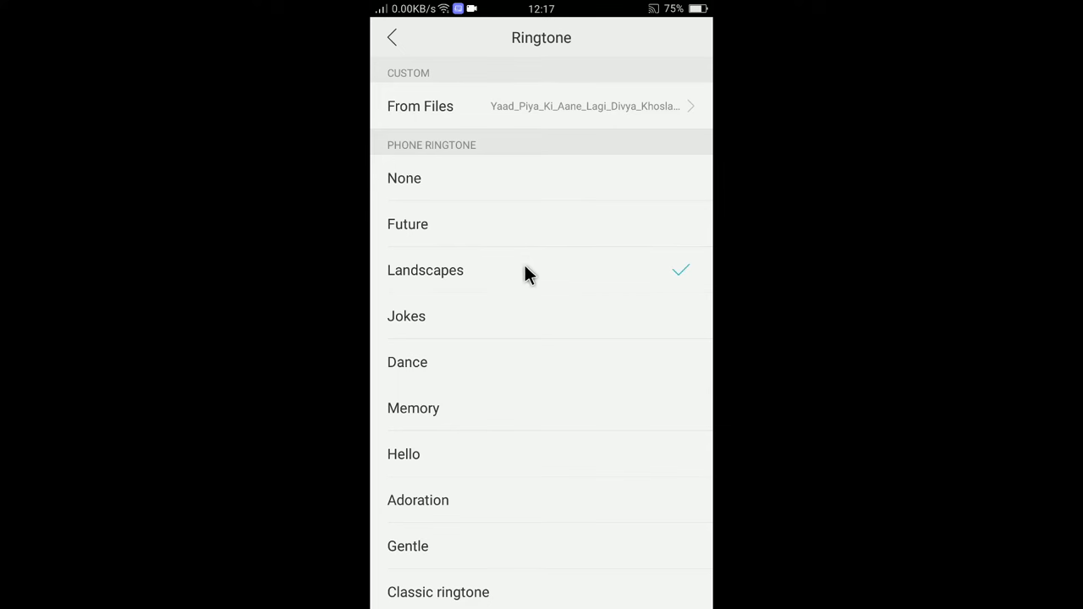
mouse_move(514, 328)
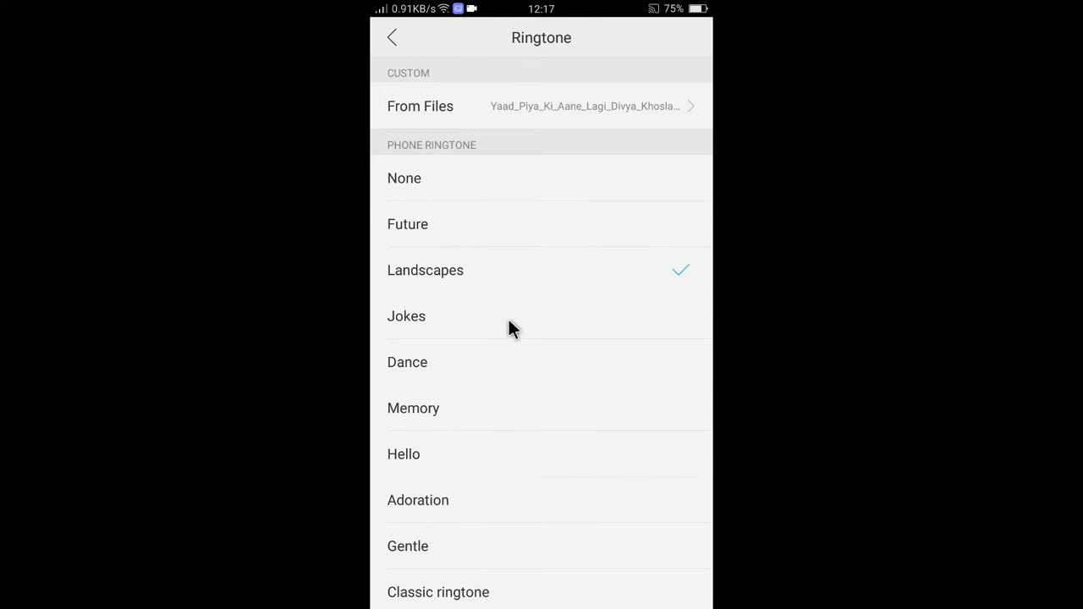
click(406, 316)
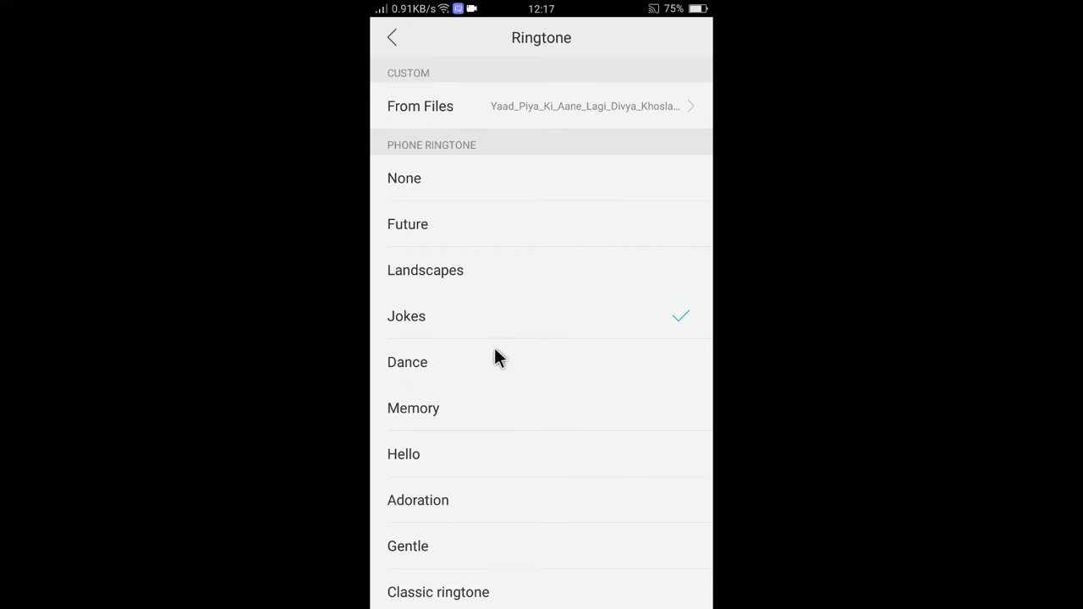
click(406, 362)
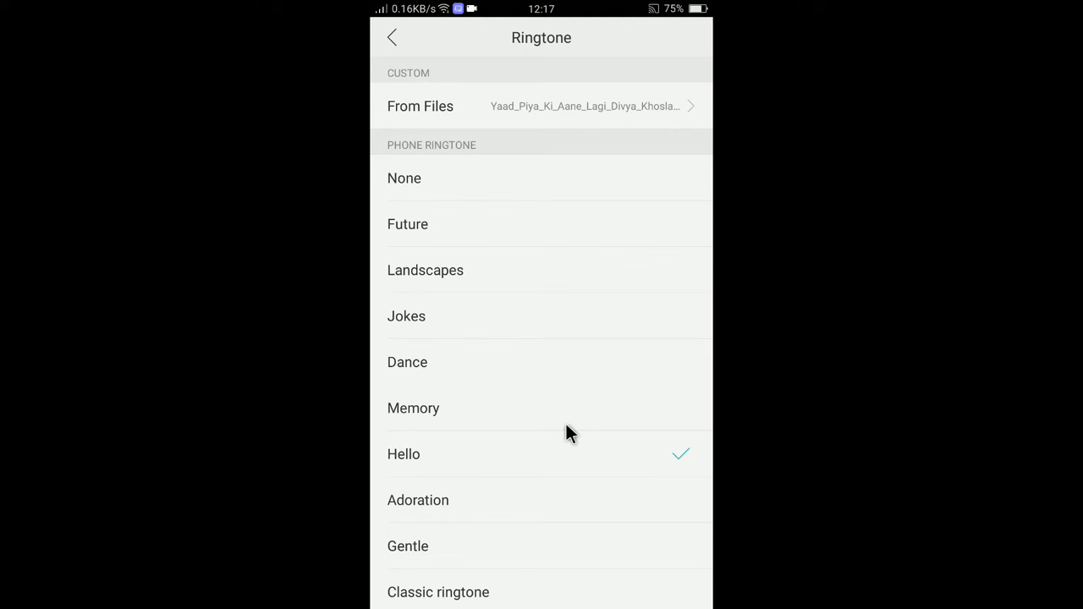
click(420, 105)
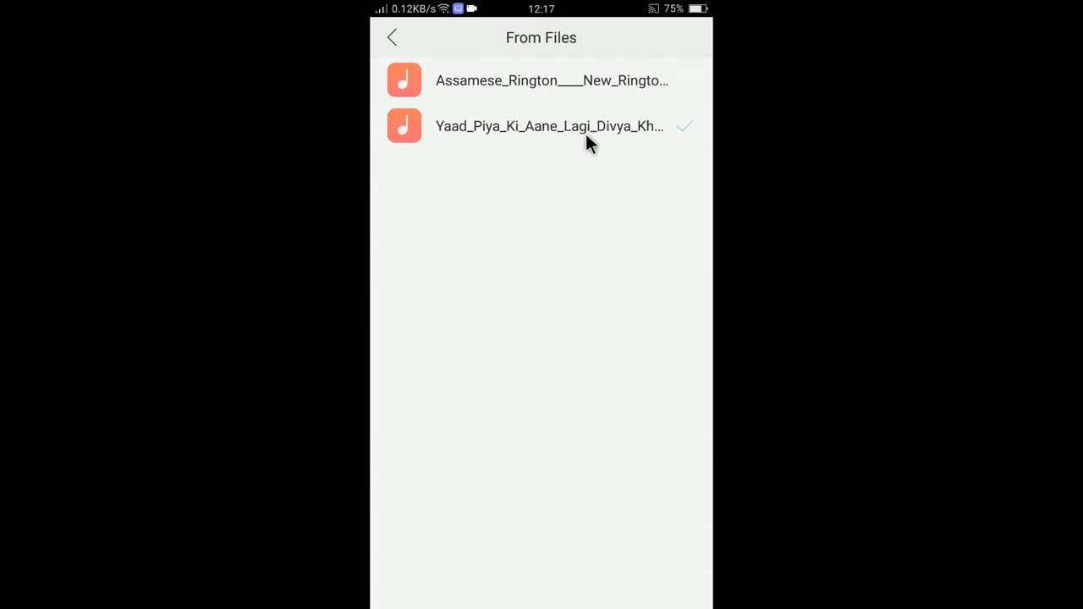
- Choose the Yaad_Piya_Ki_Aane_Lagi file over Assamese as the custom call ringtone and return to the list
click(550, 81)
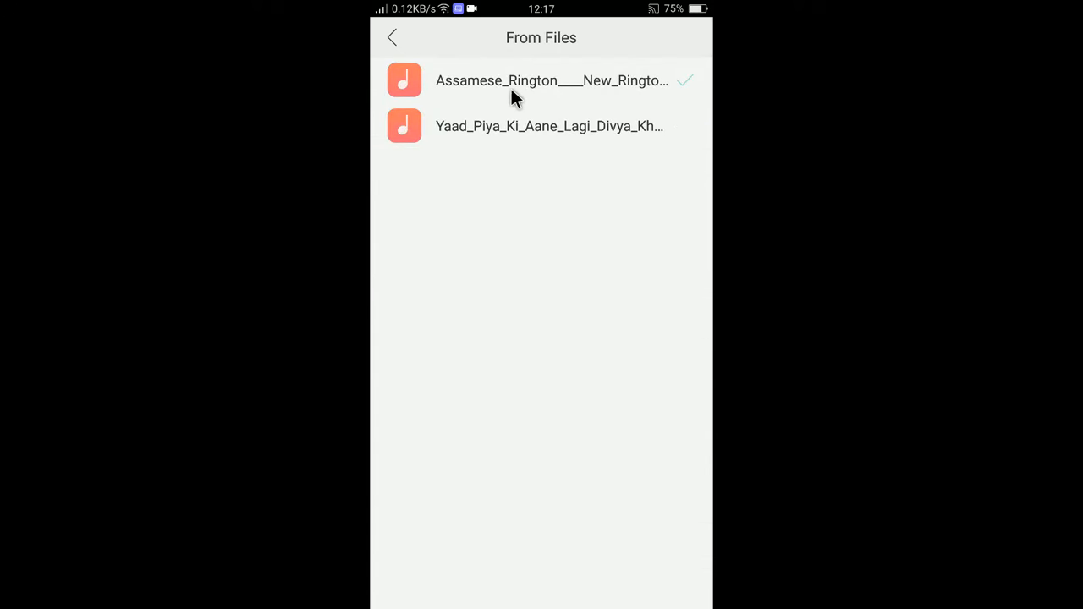
mouse_move(521, 133)
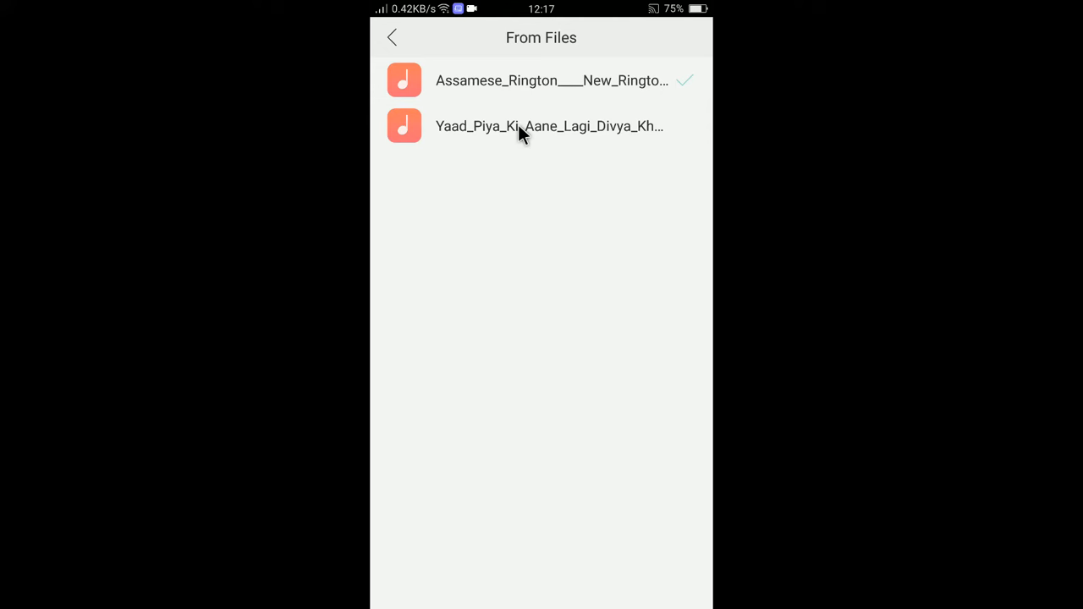
mouse_move(504, 69)
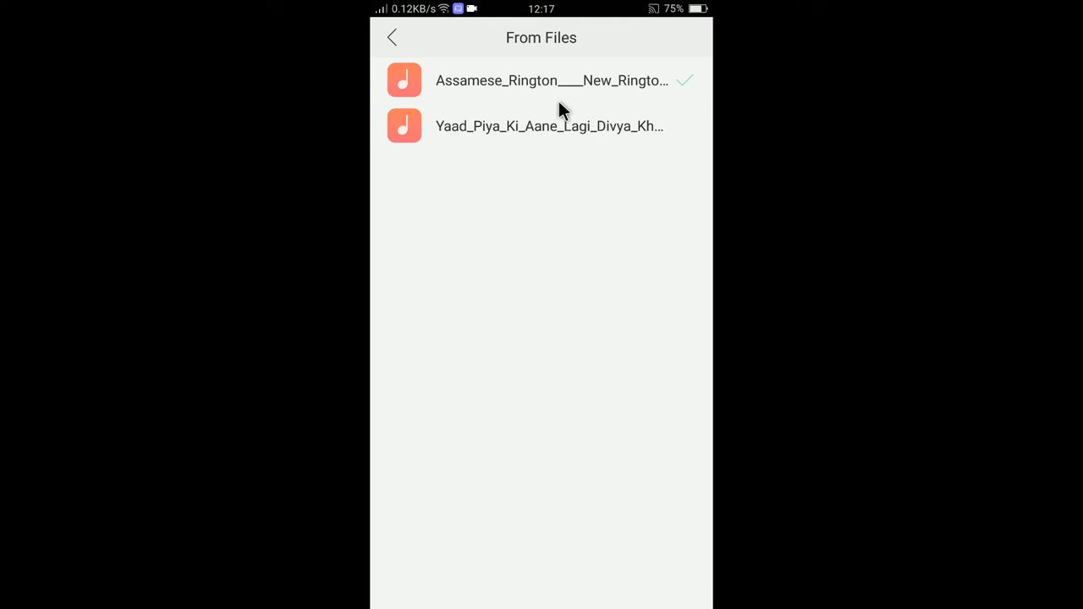
click(550, 125)
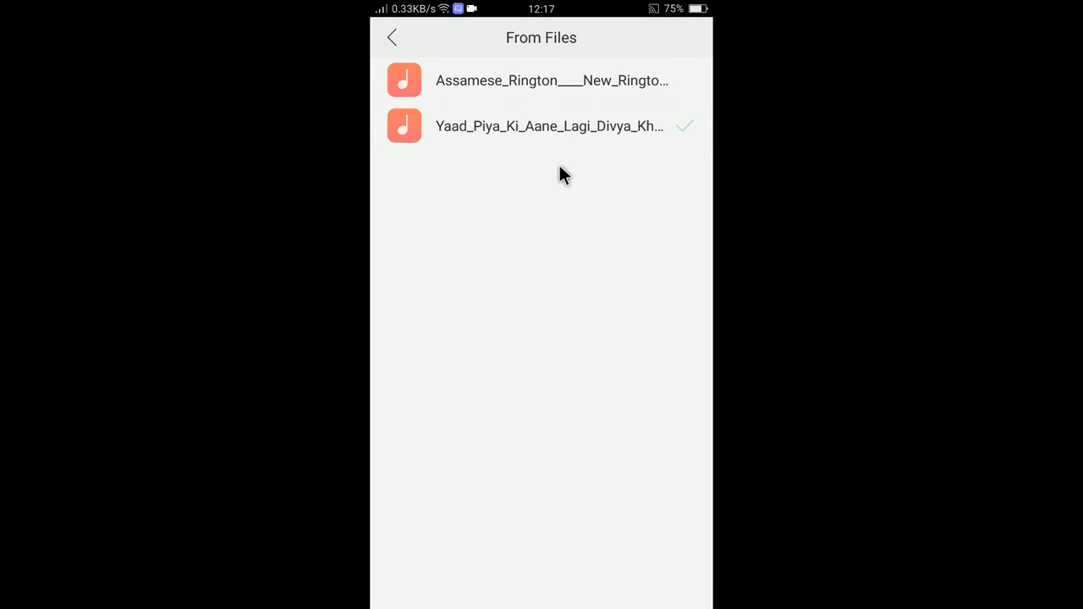
mouse_move(538, 161)
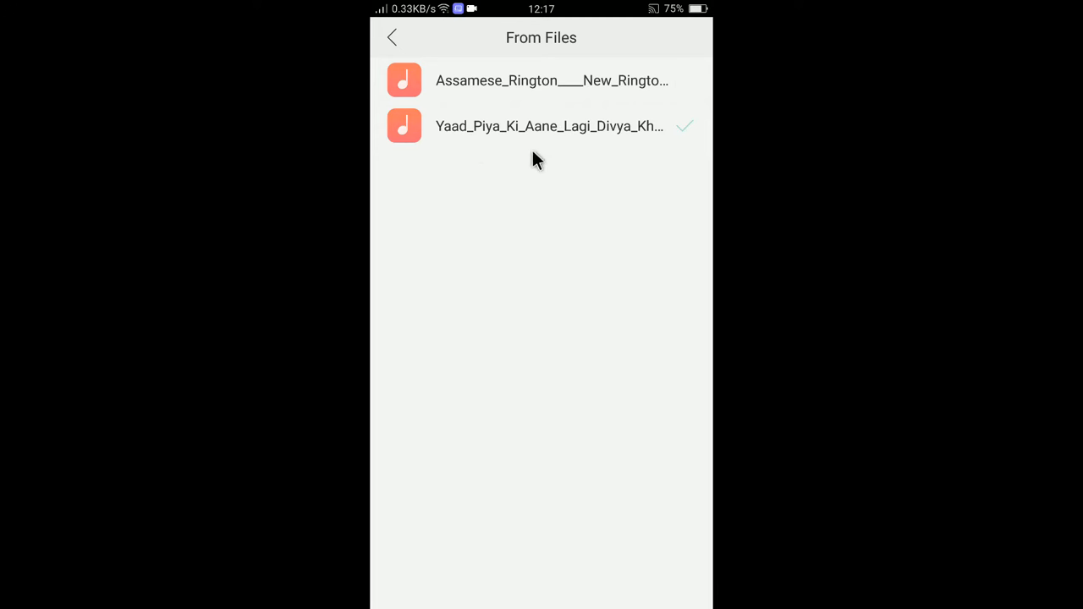
mouse_move(561, 132)
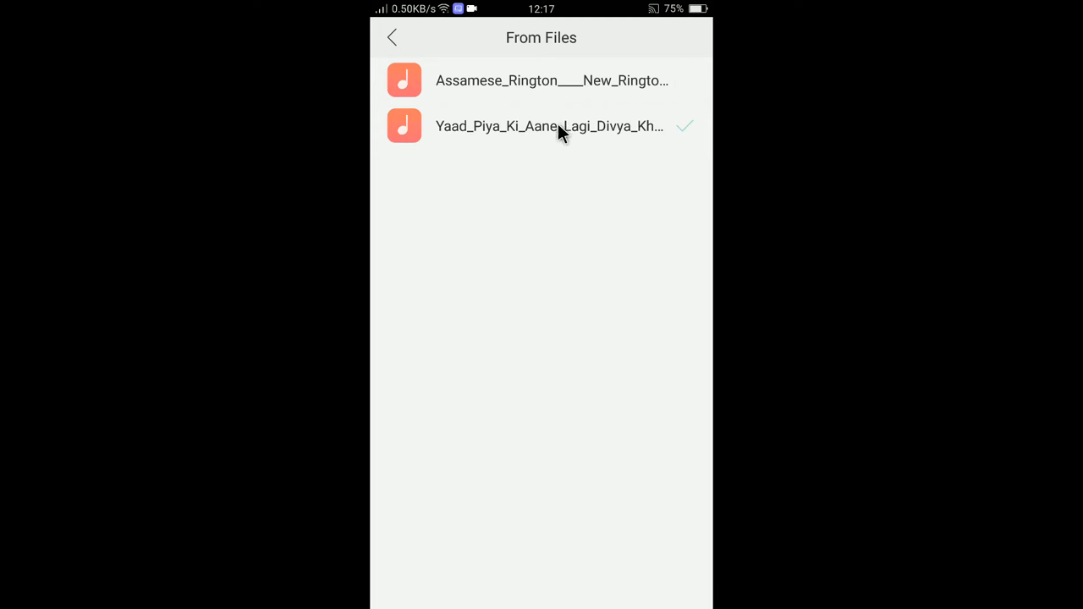
click(548, 125)
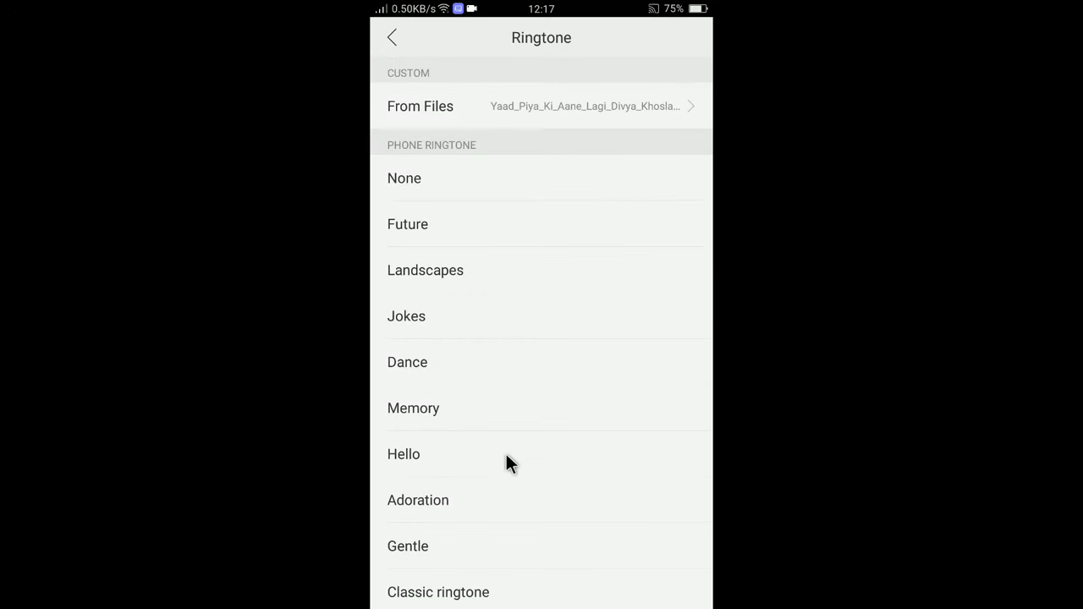
mouse_move(548, 117)
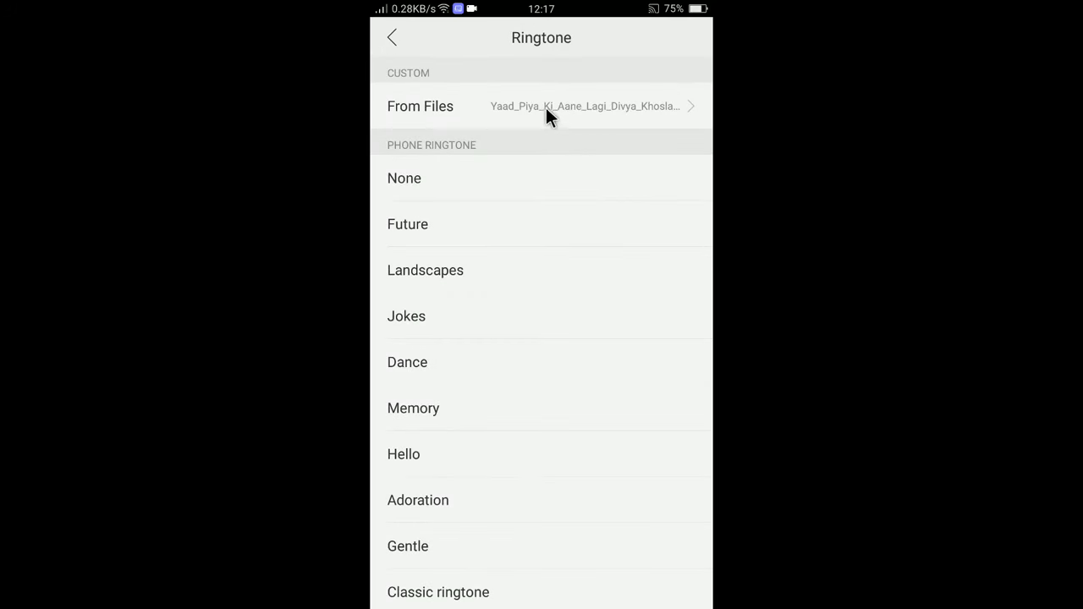
mouse_move(499, 122)
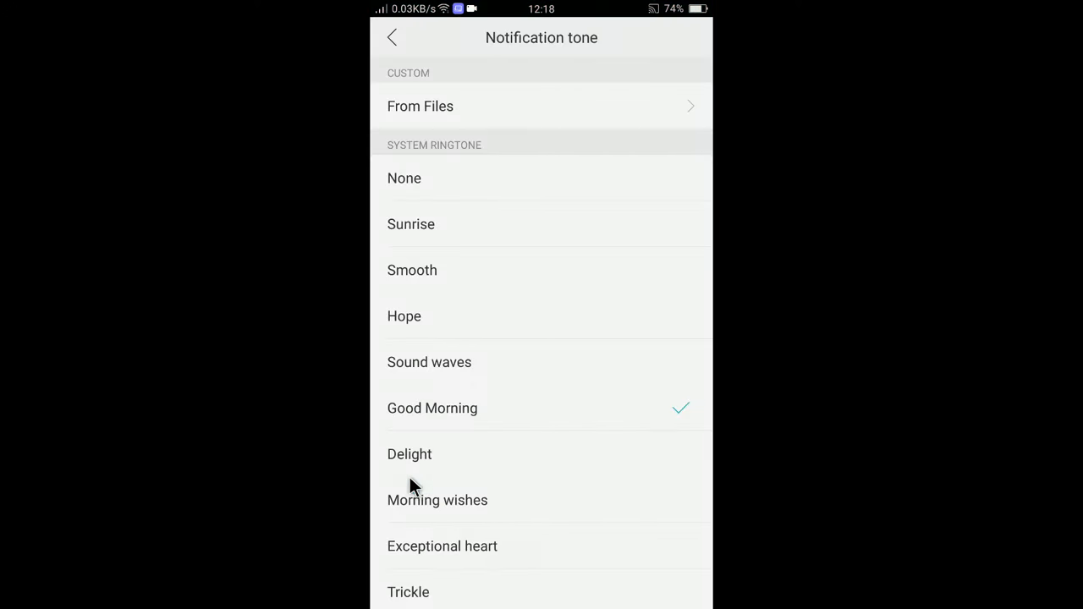
mouse_move(508, 209)
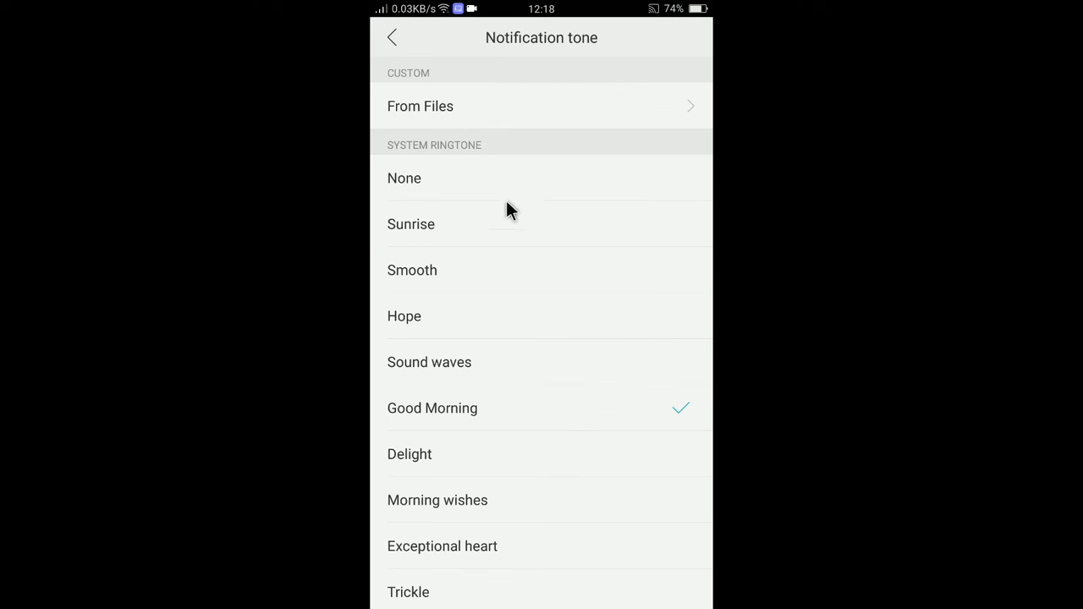
mouse_move(511, 407)
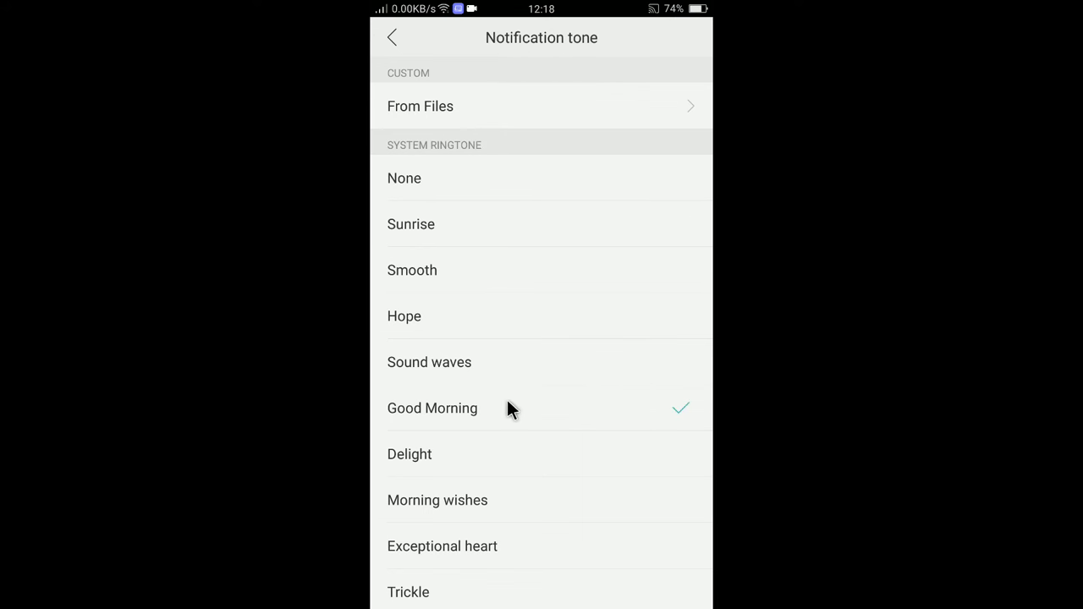
mouse_move(516, 500)
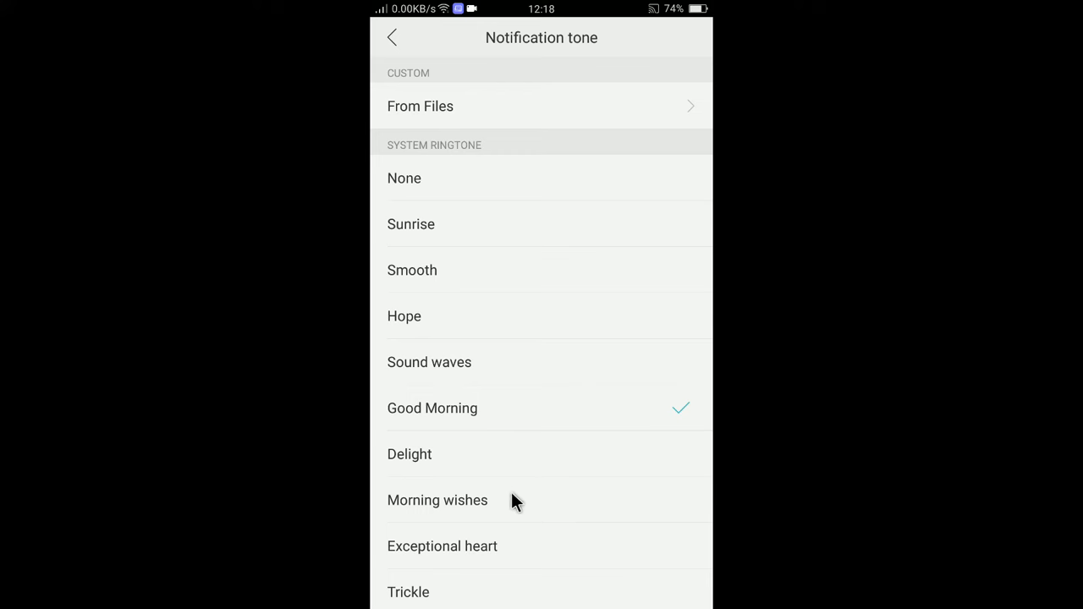
- Set Morning wishes as the notification tone and return to WhatsApp's Notifications screen
click(436, 500)
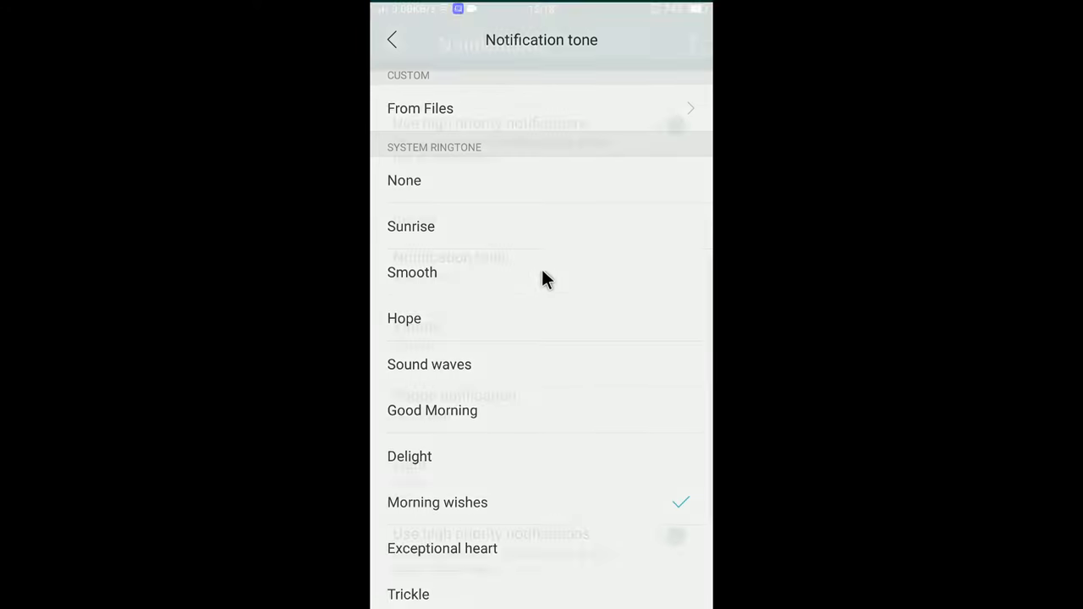
click(392, 41)
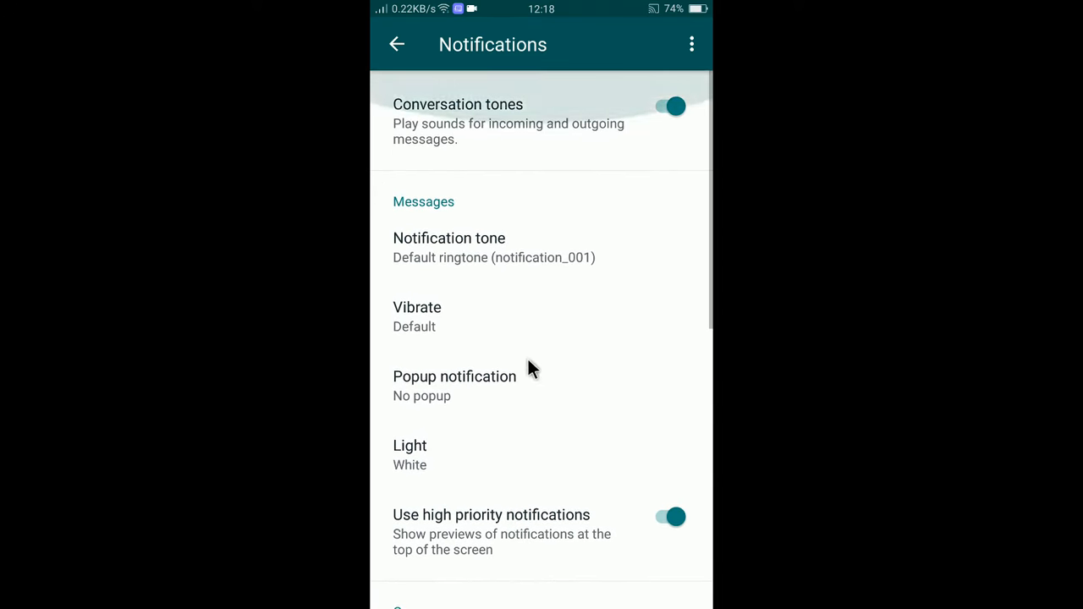
scroll(down, 3)
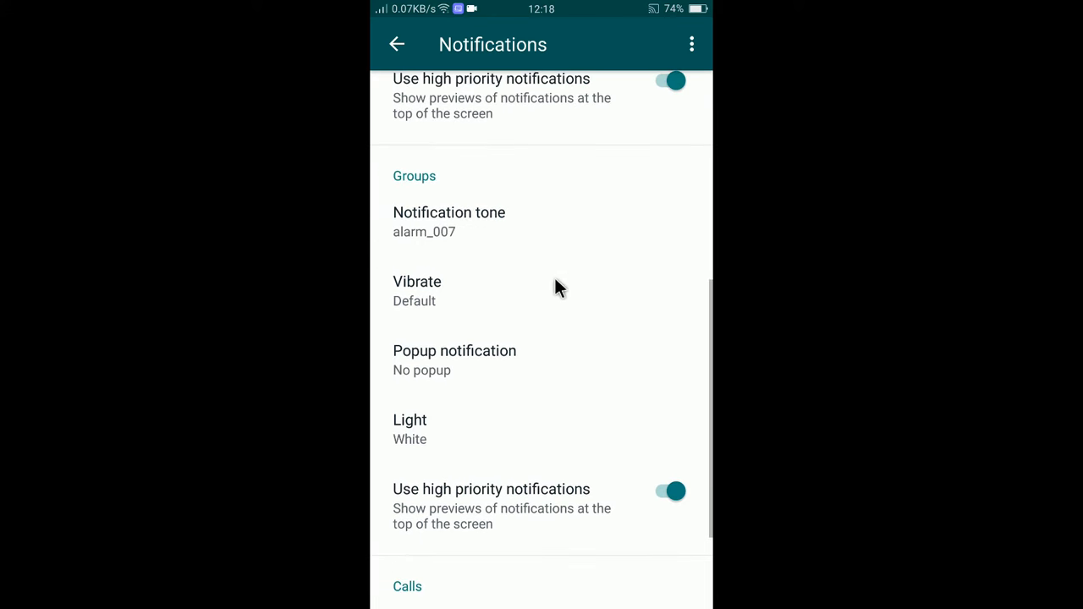
scroll(down, 3)
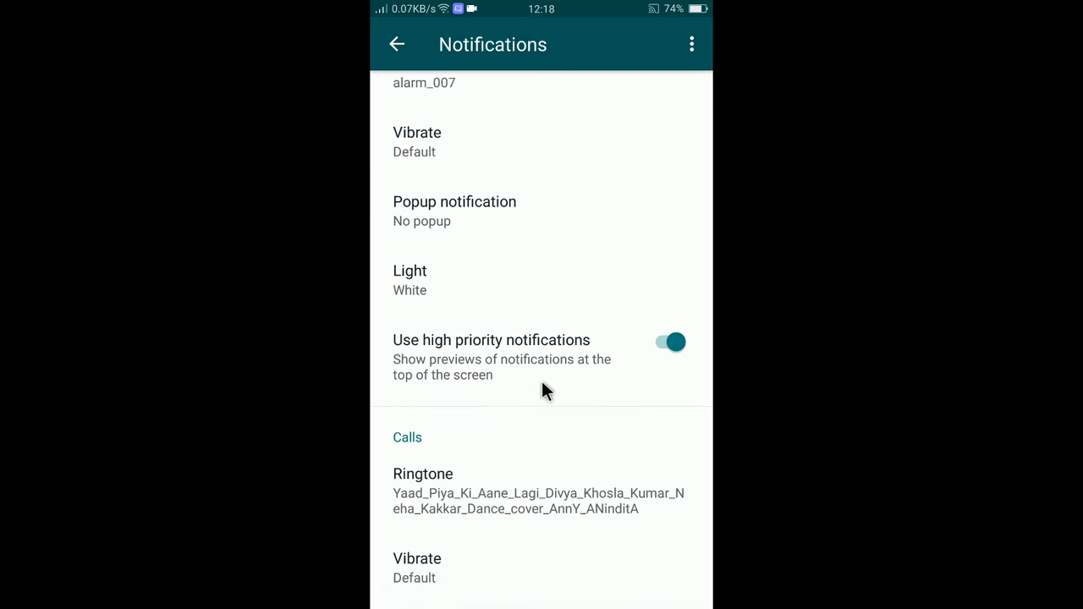
scroll(down, 3)
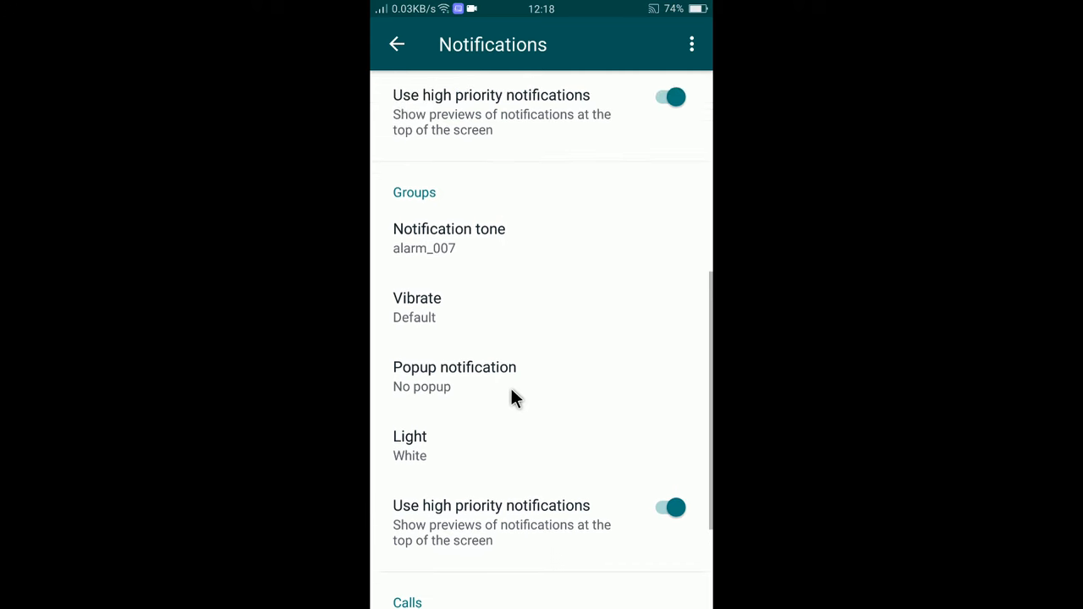
scroll(up, 3)
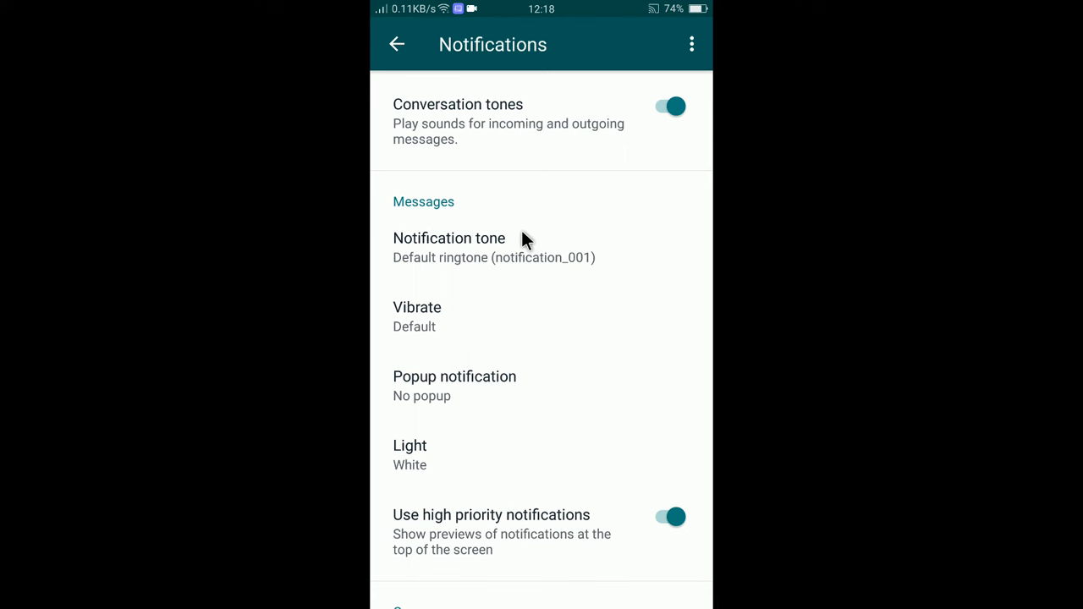
scroll(down, 3)
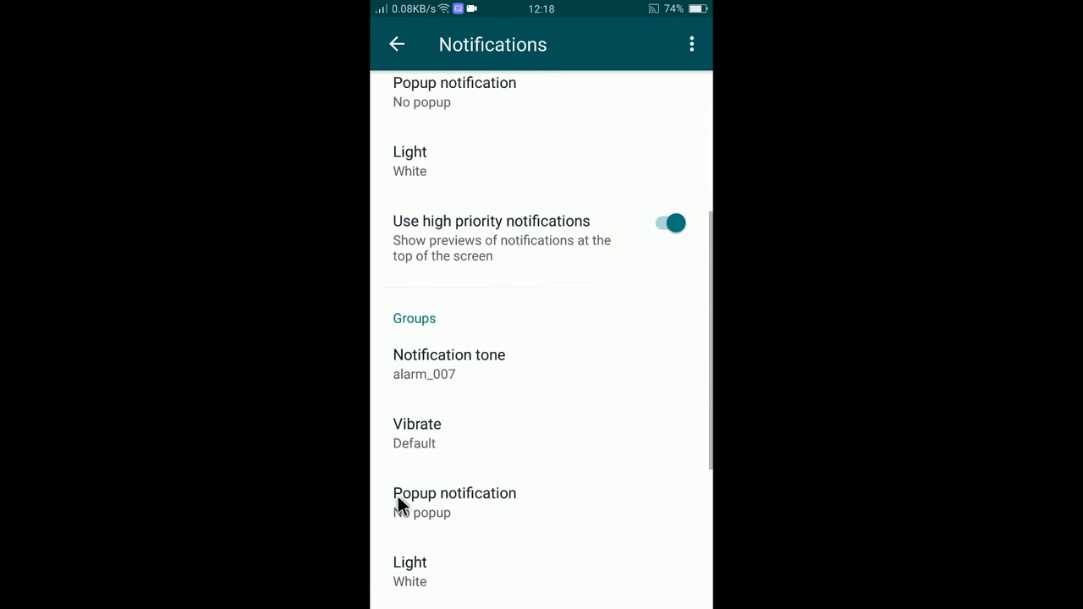
scroll(up, 3)
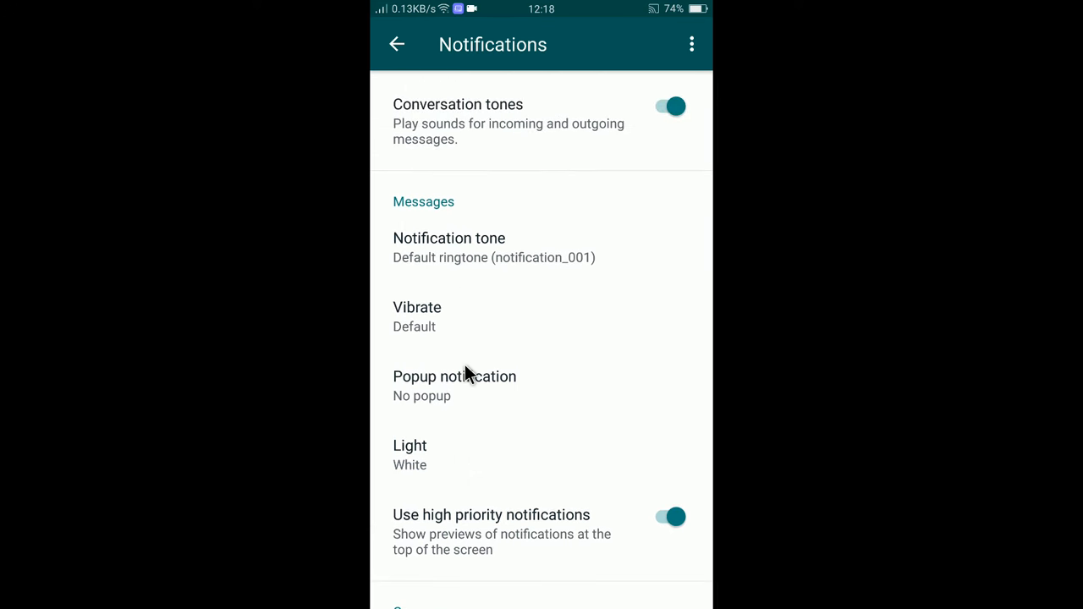